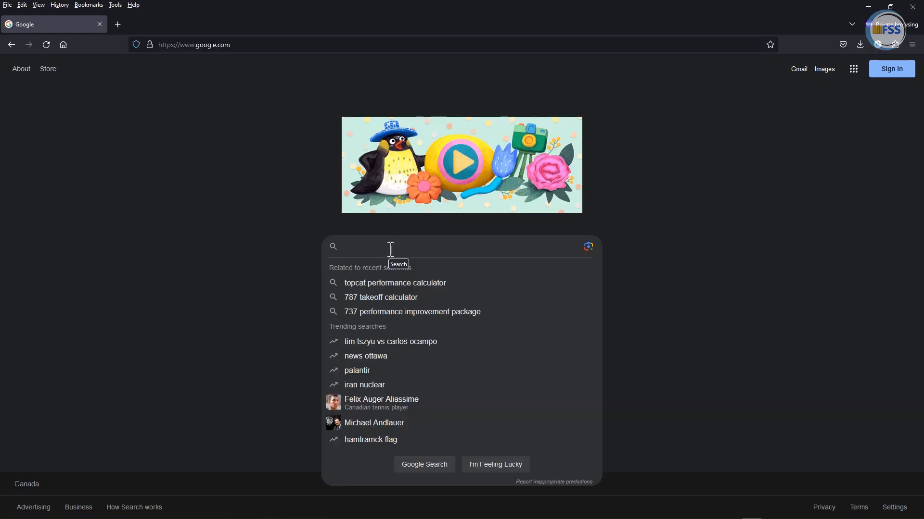
Step: Search Google for 'utopia v1.3 crj' and open the AVSIM Library download result
type("utopia v1.3 crj")
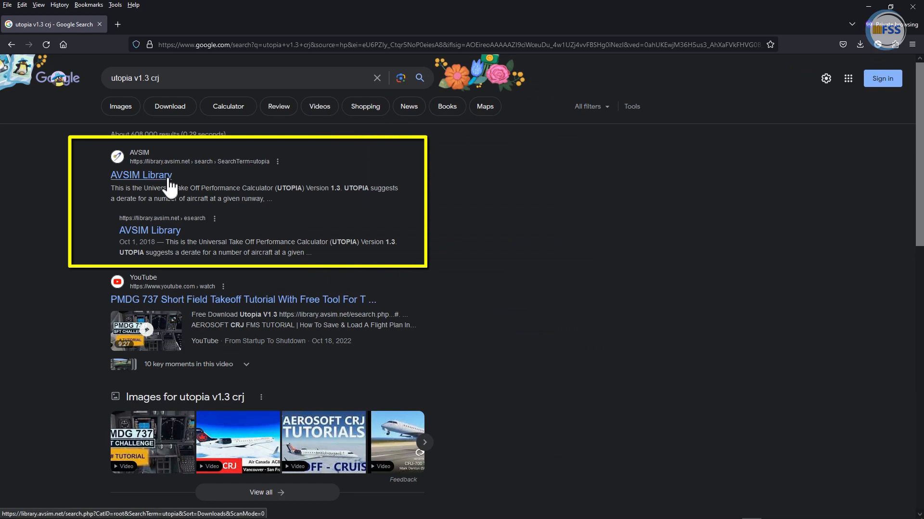
left_click(140, 175)
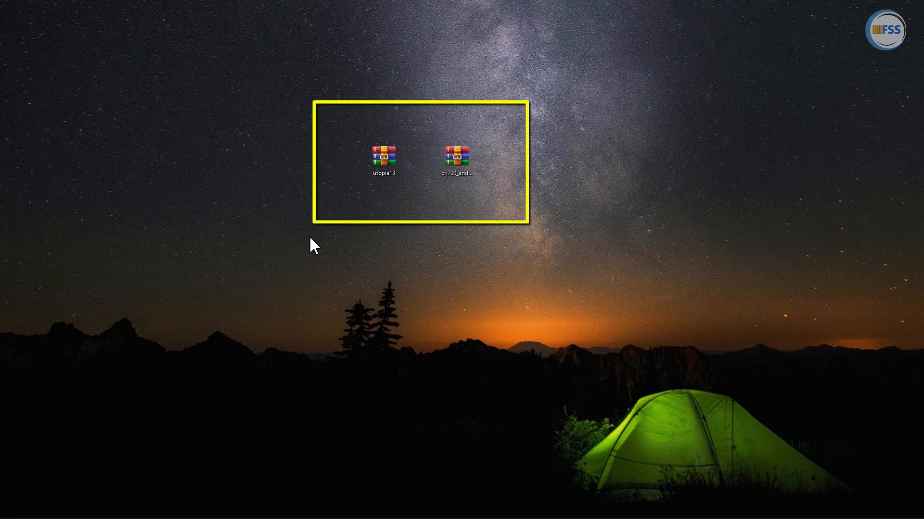
Step: Create a new desktop folder and move the utopia13 archive into it
right_click(311, 246)
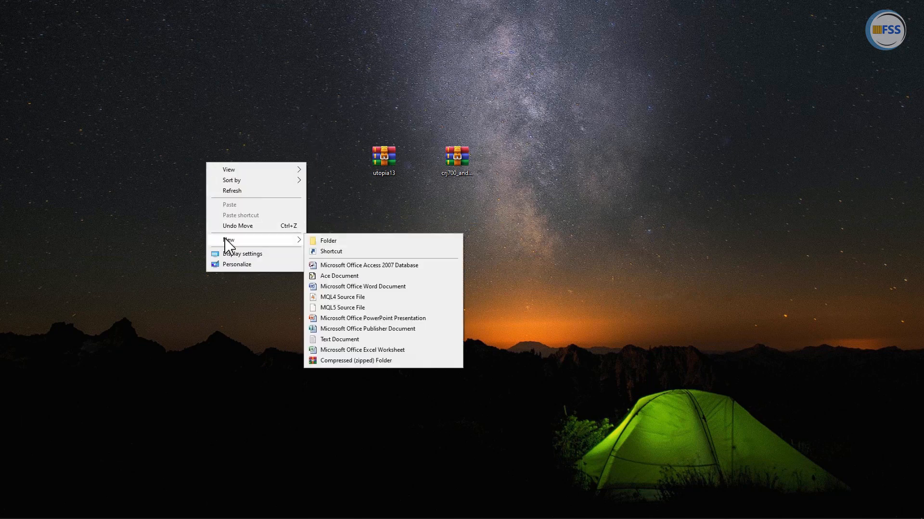
left_click(327, 241)
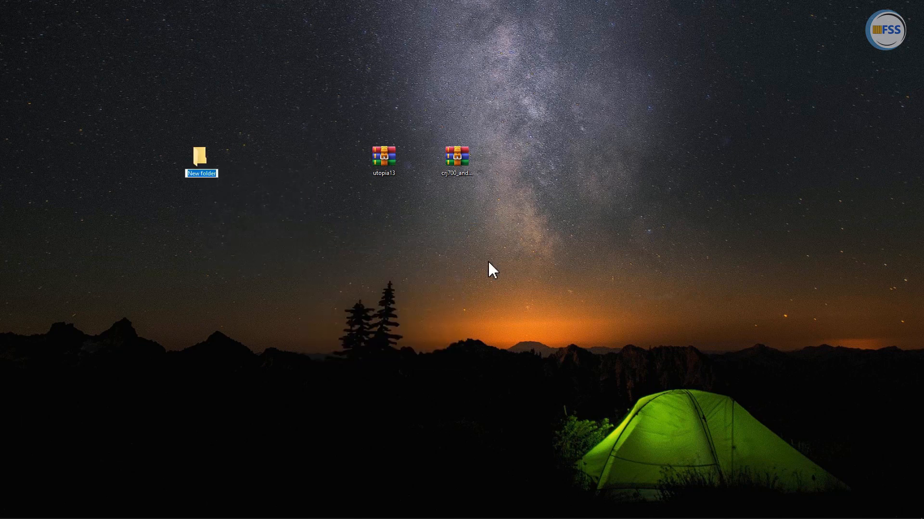
left_click_drag(384, 156, 203, 159)
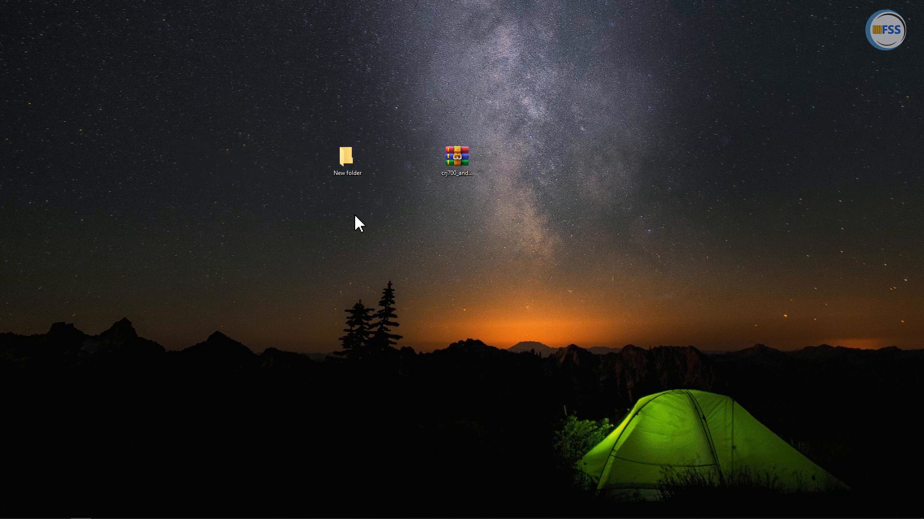
Step: Extract the utopia13 archive inside the folder and rename the folder UTOPIA
right_click(309, 218)
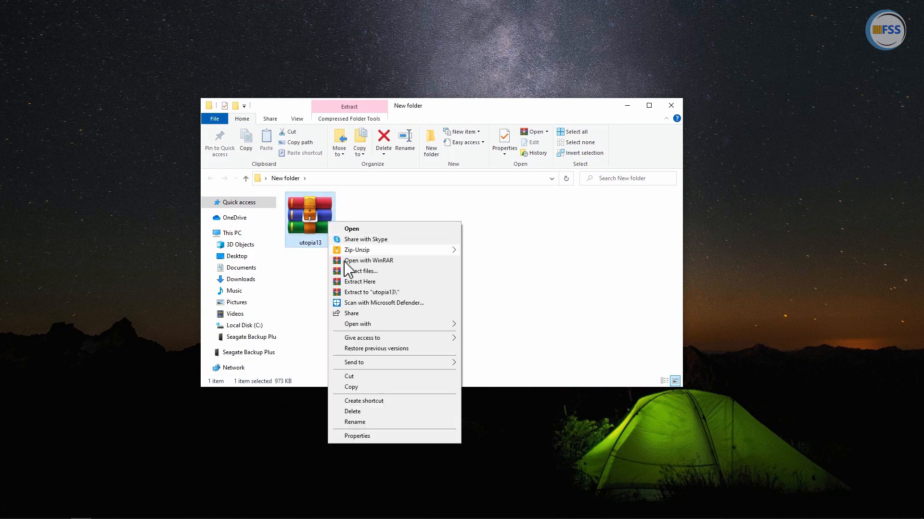
left_click(360, 282)
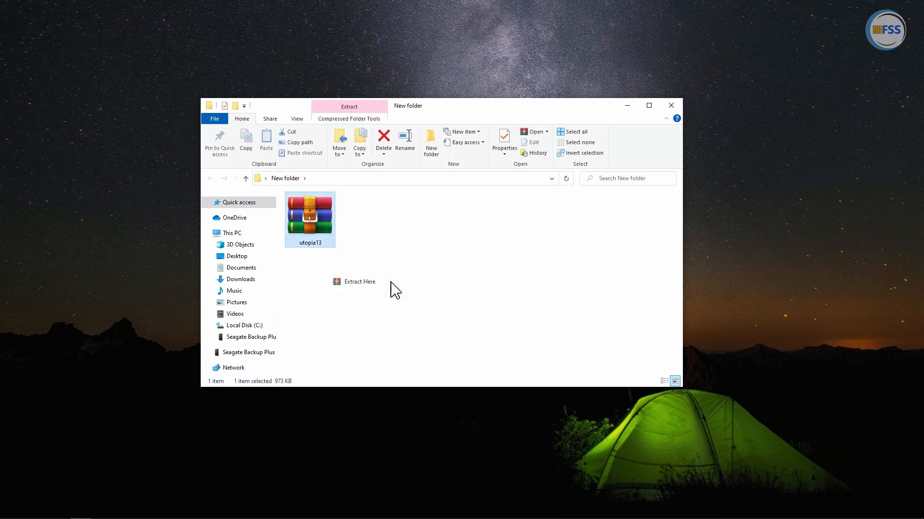
left_click(359, 282)
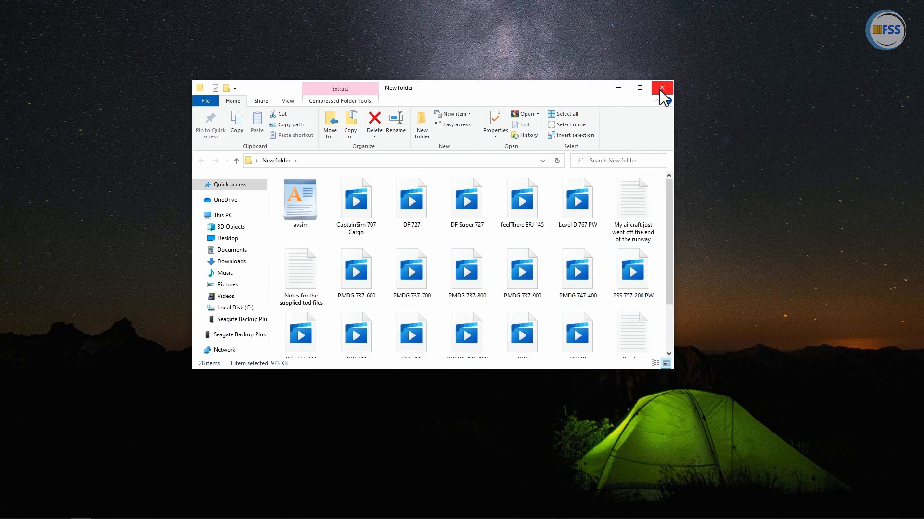
left_click(660, 87)
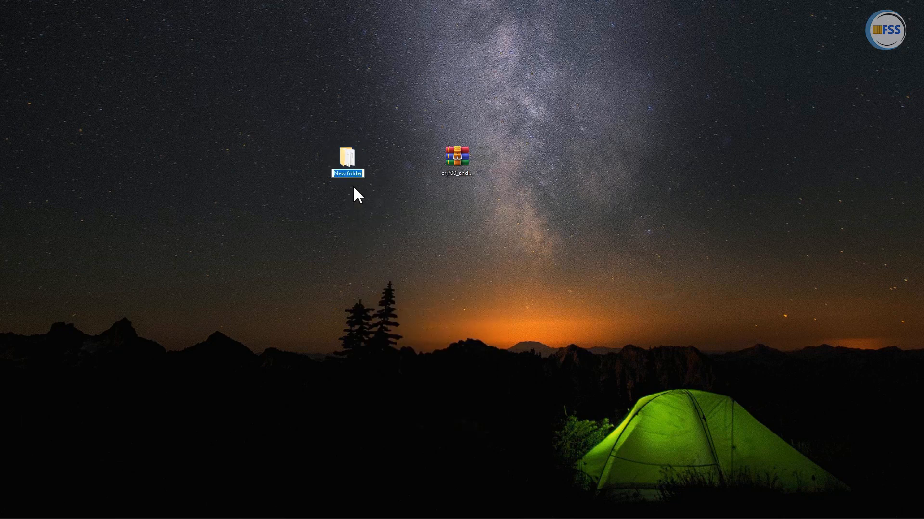
type("UTC")
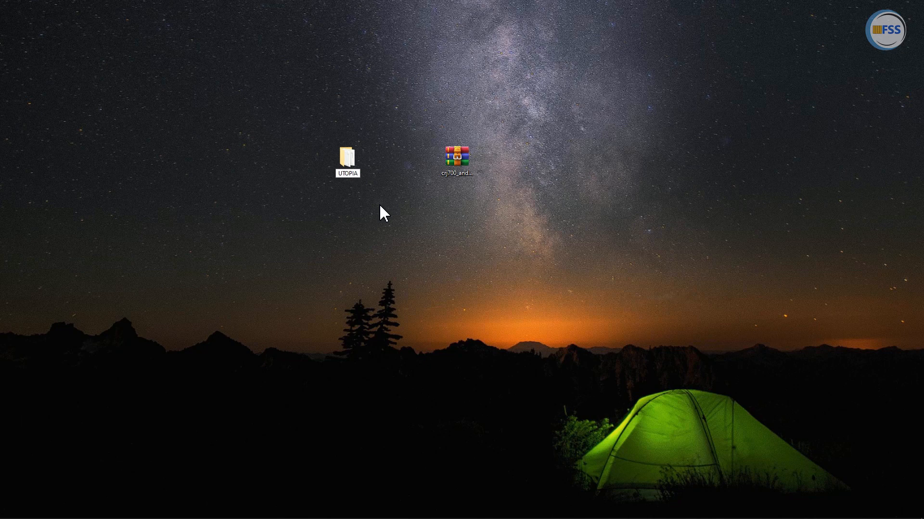
Step: Extract the CRJ700 archive onto the desktop
left_click(456, 157)
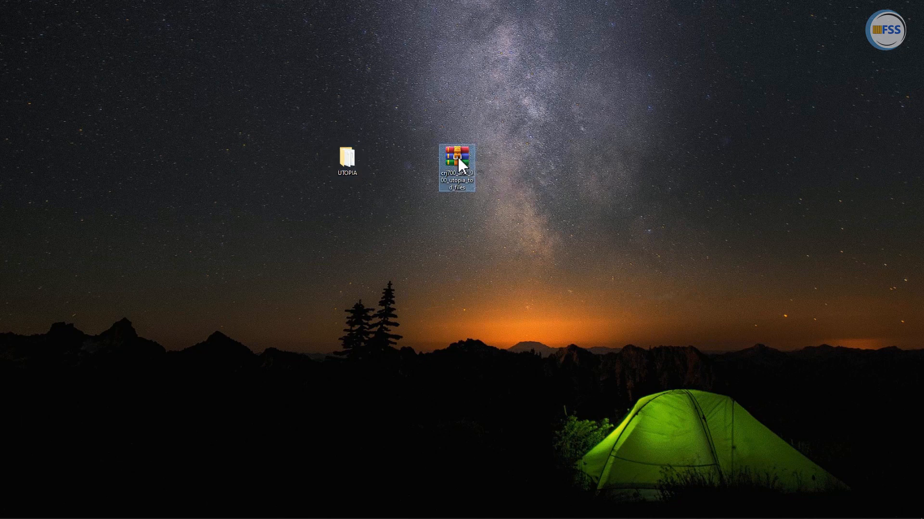
right_click(455, 159)
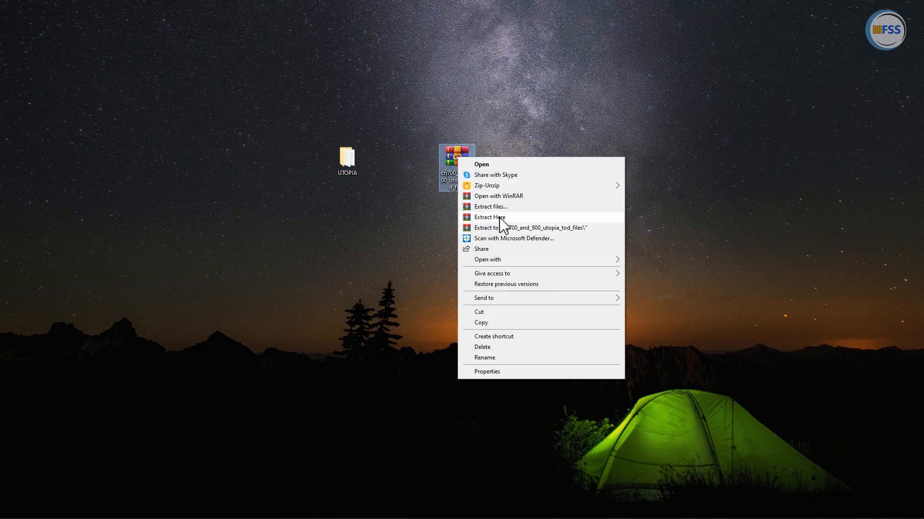
left_click(488, 217)
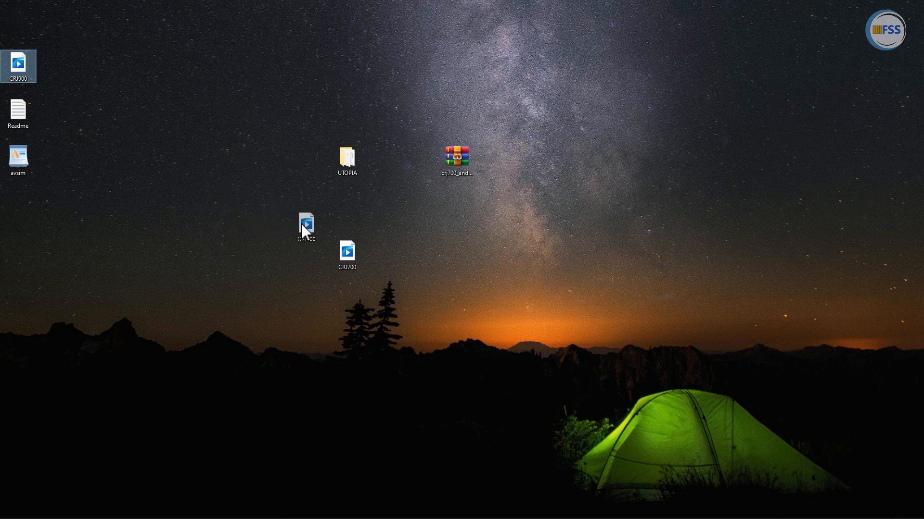
Step: Move the extracted CRJ700 and CRJ900 files into the UTOPIA folder
left_click_drag(20, 64, 311, 253)
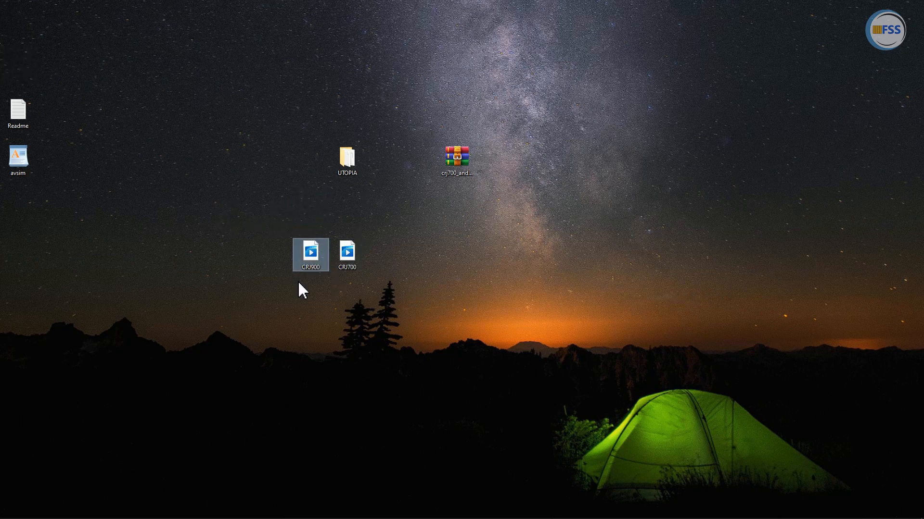
left_click(347, 254)
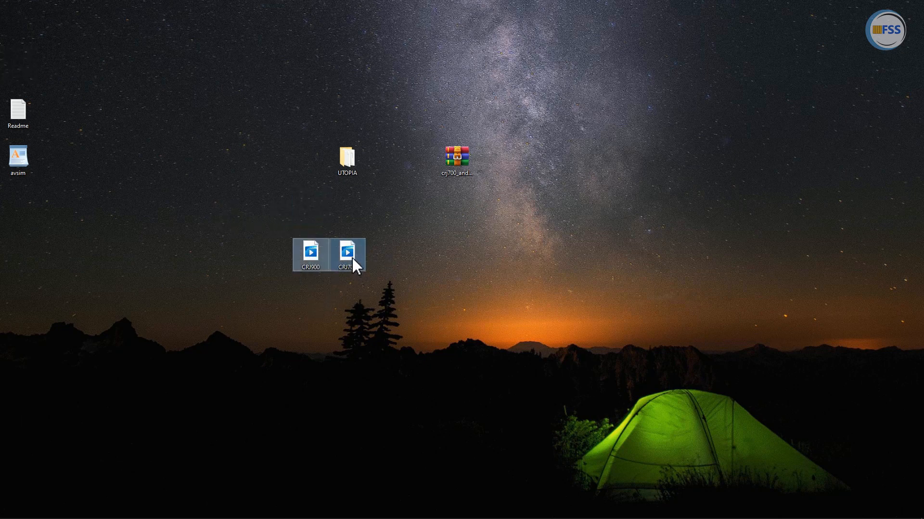
left_click(483, 294)
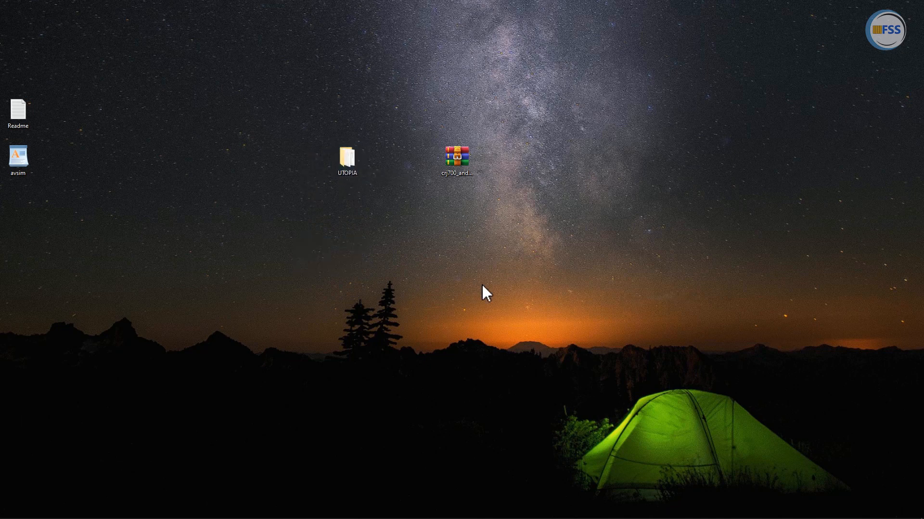
mouse_move(347, 159)
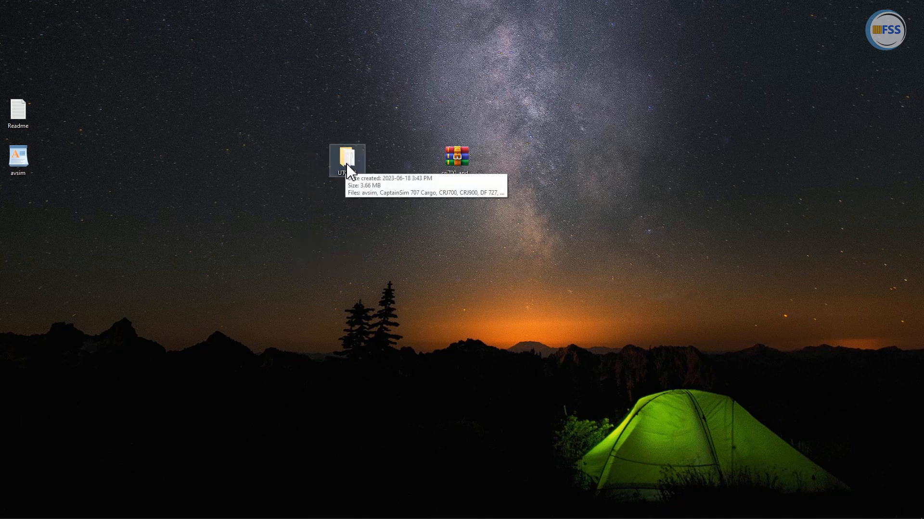
left_click(456, 156)
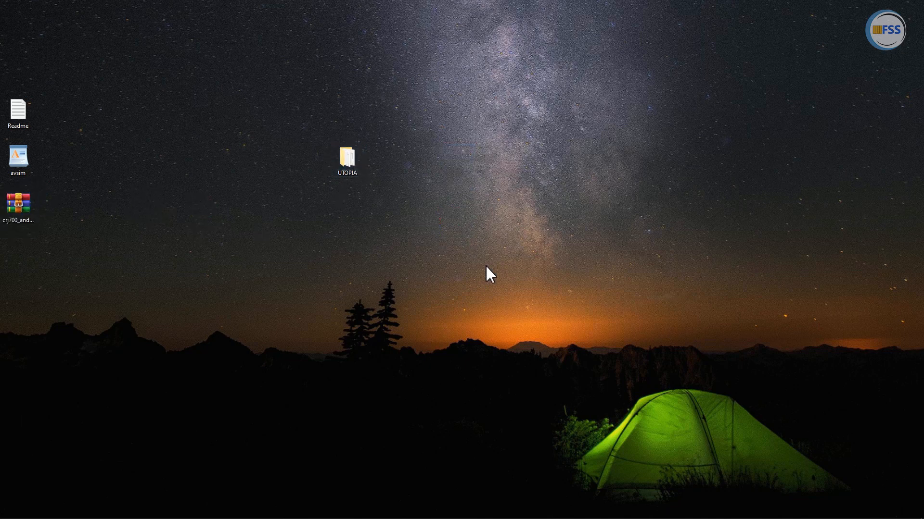
Step: Send the UTOPIA program to the desktop as a shortcut and position it there
left_click(346, 159)
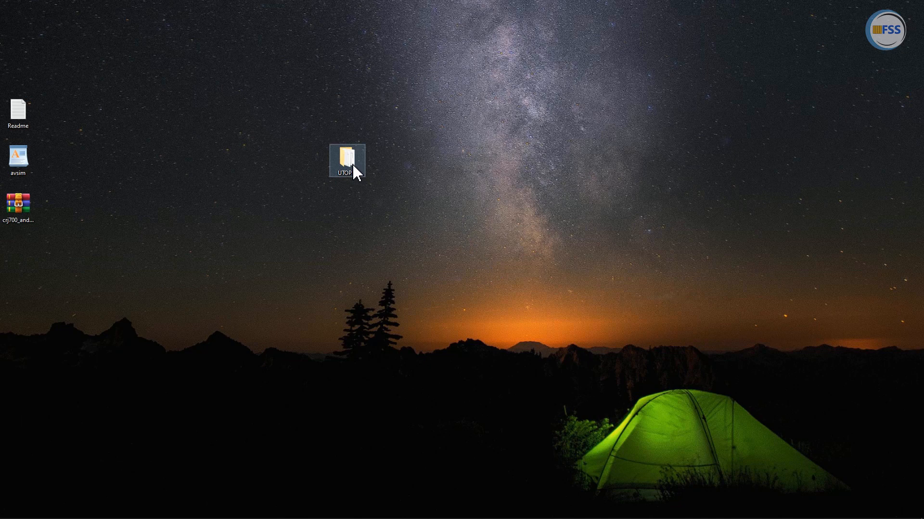
double_click(347, 161)
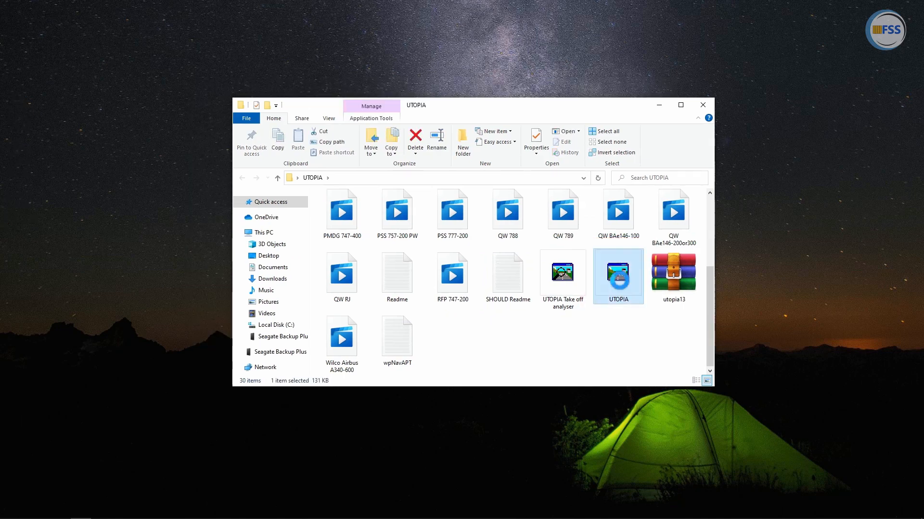
right_click(618, 276)
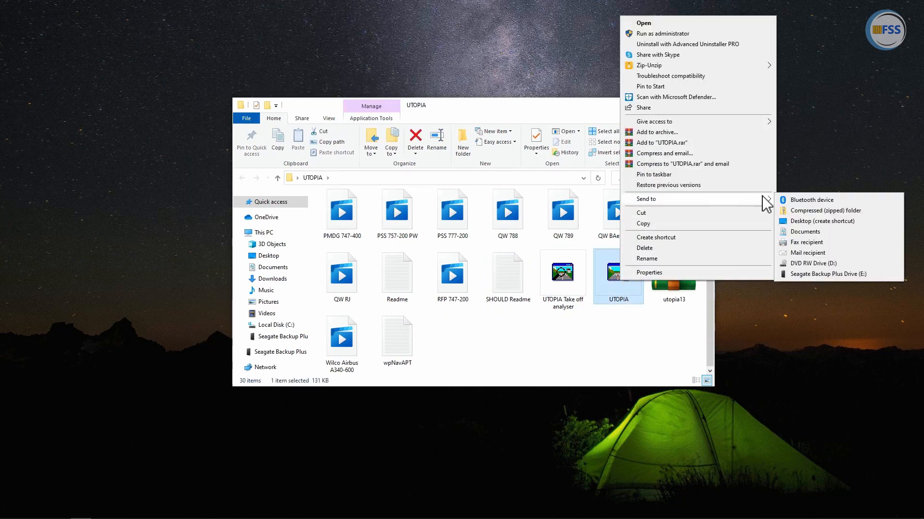
left_click(821, 221)
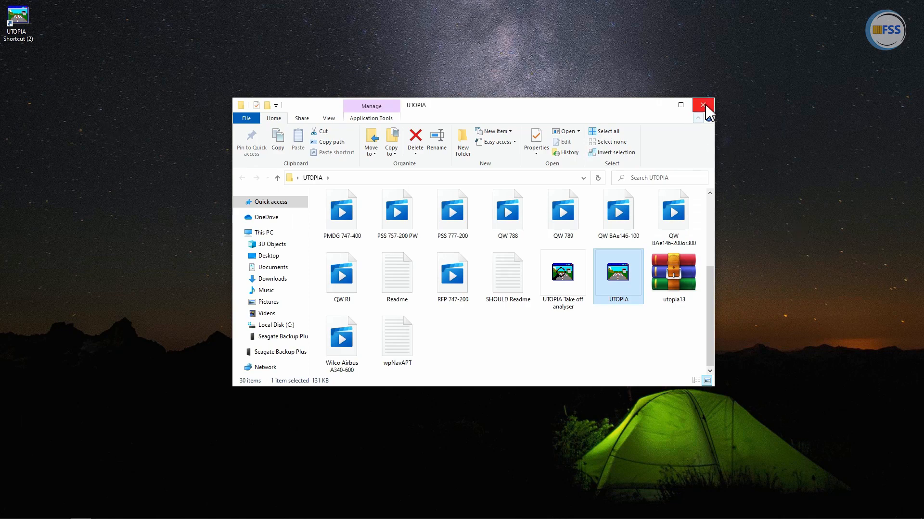
left_click(702, 105)
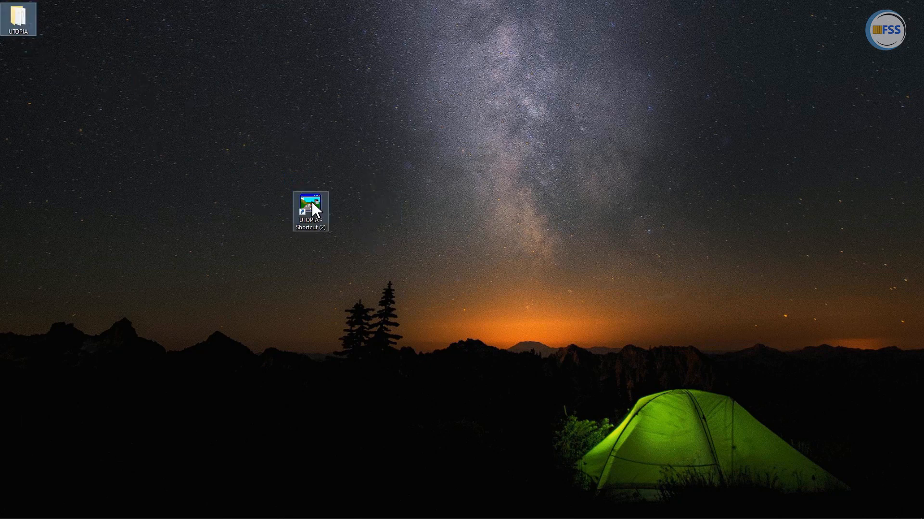
left_click_drag(311, 210, 420, 211)
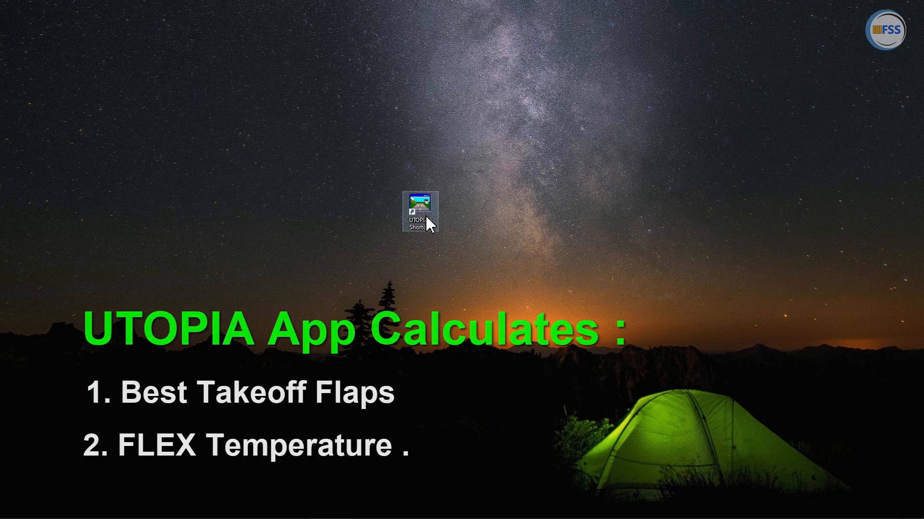
Step: Launch UTOPIA v1.3 from its desktop shortcut
double_click(419, 209)
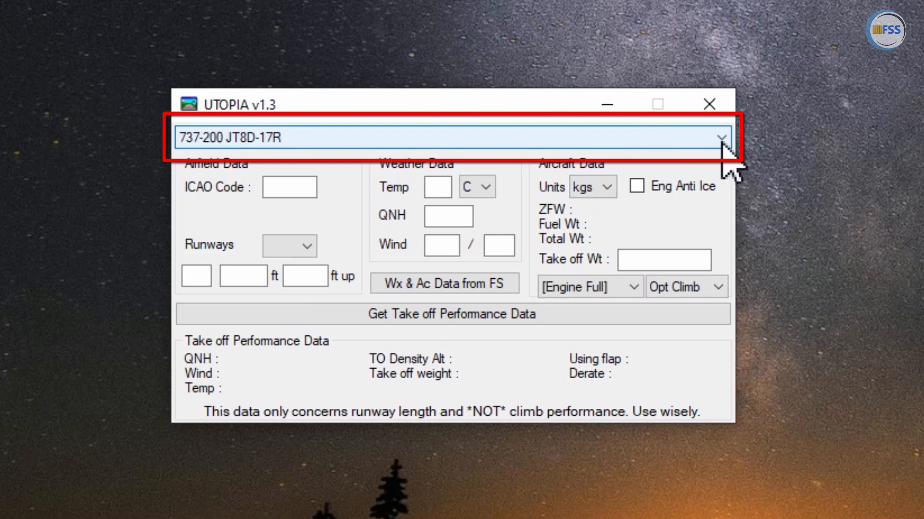
Step: Select the CRJ900 aircraft profile and airfield DAAG with runway 05
left_click(719, 138)
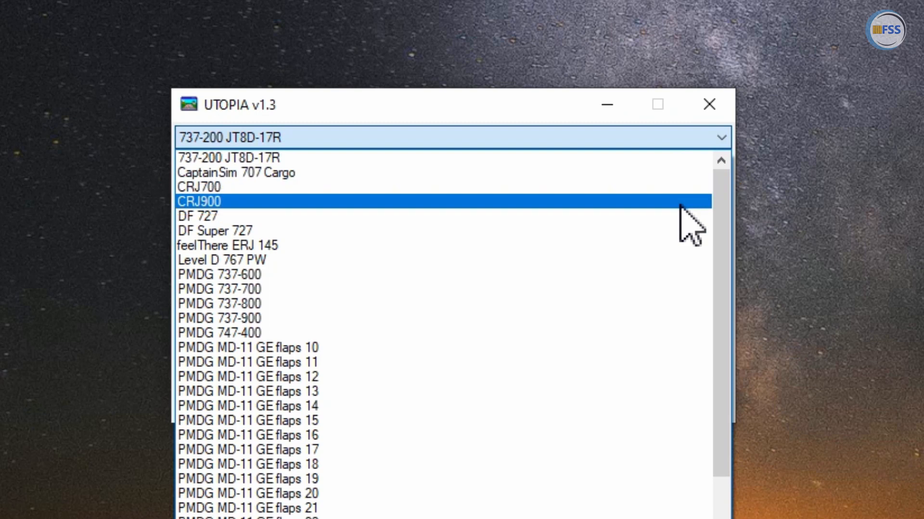
left_click(200, 201)
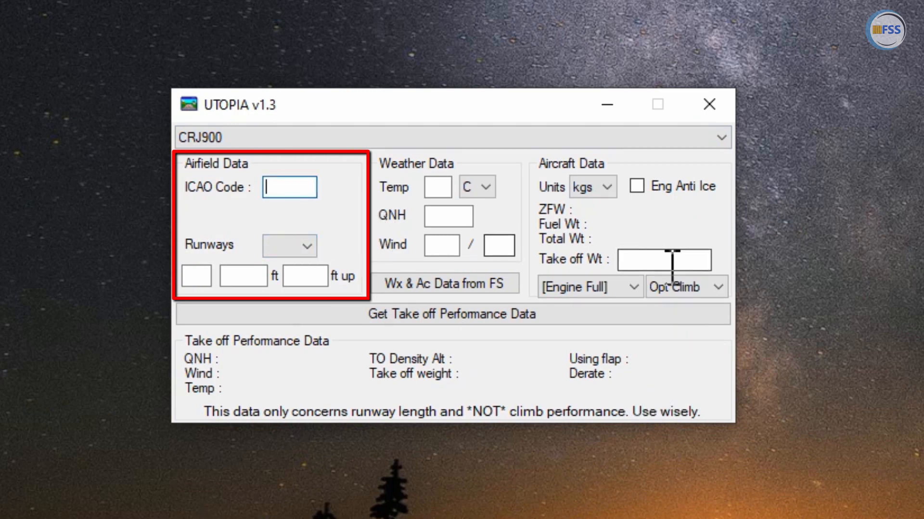
type("DAAG")
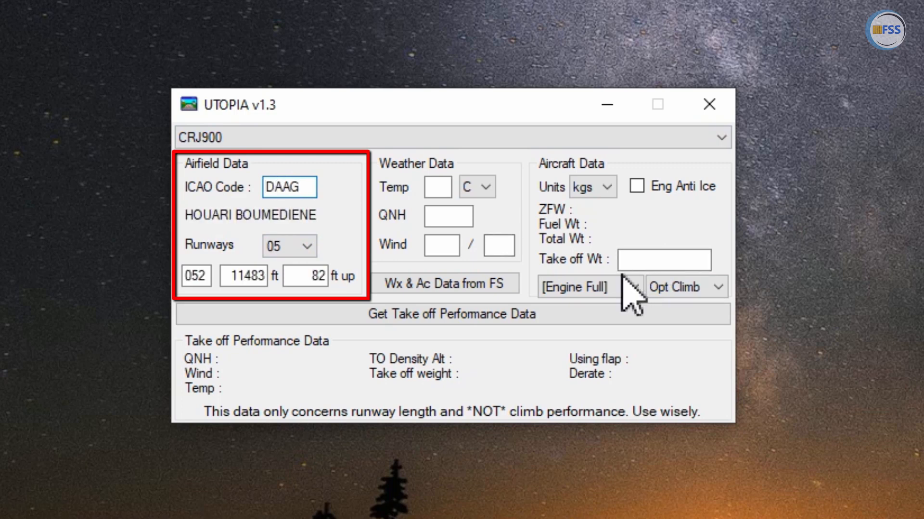
left_click(313, 245)
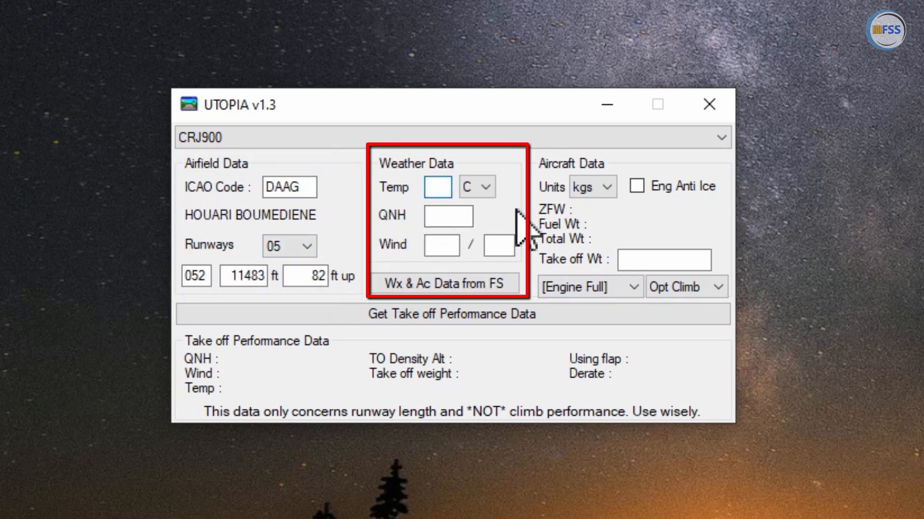
Step: Enter temperature 15 °C and QNH 1013, and begin the wind 60/8 entry
type("15")
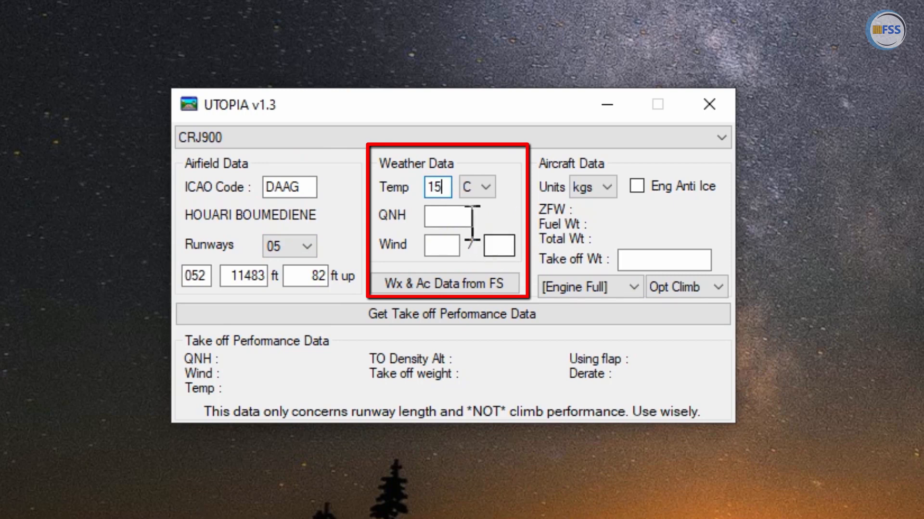
type("1013")
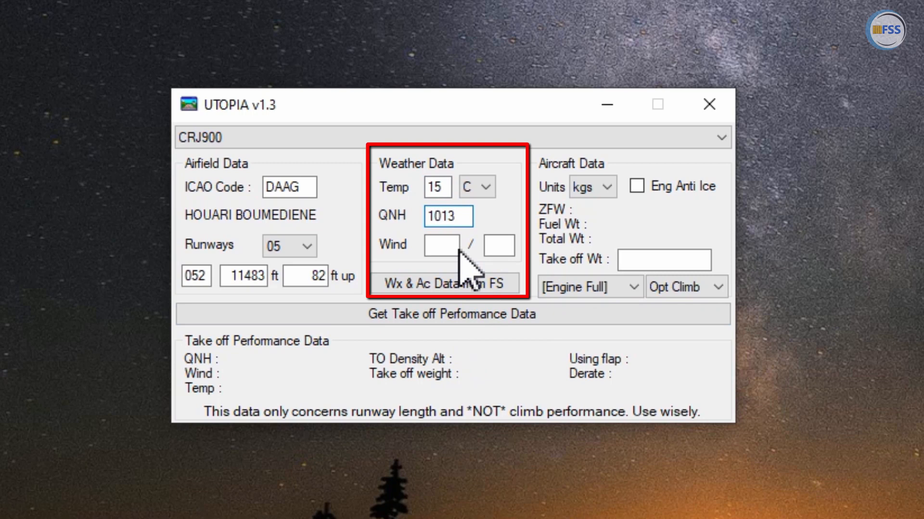
left_click(441, 245)
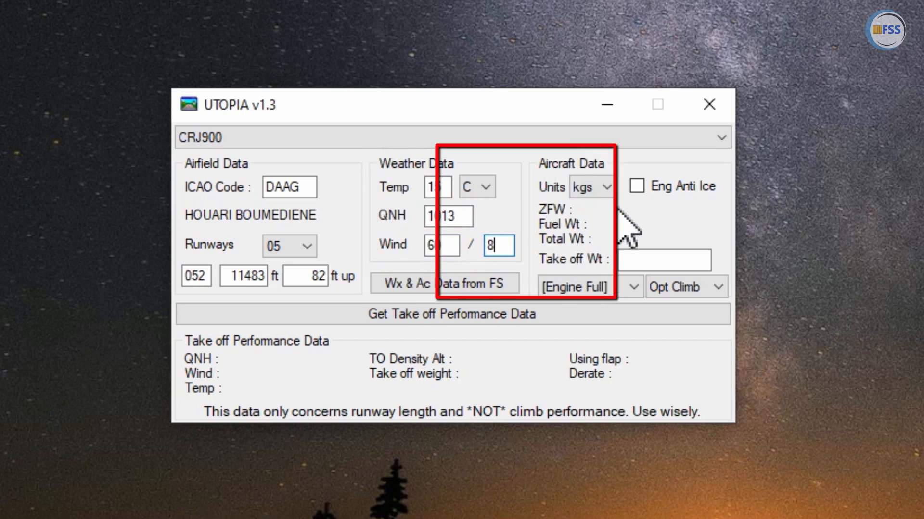
Step: Switch weight units to lbs and toggle engine anti-ice on then off again
left_click(611, 186)
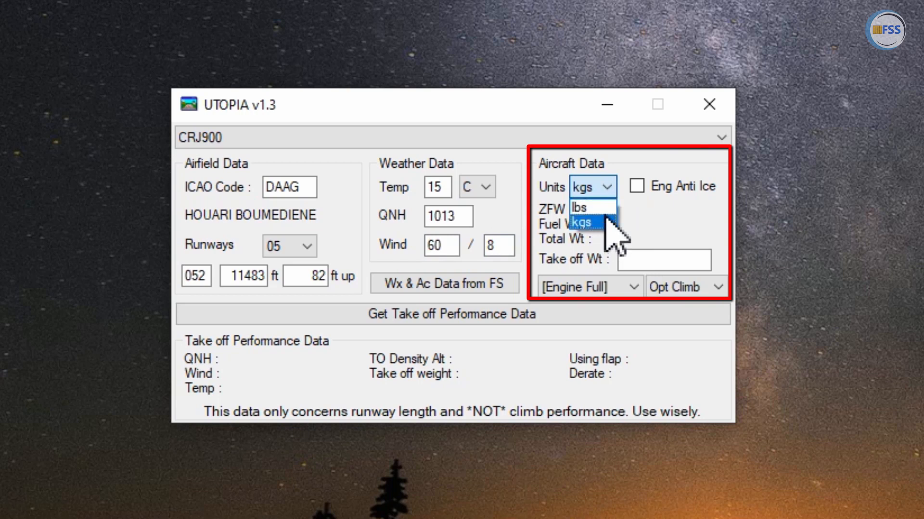
left_click(580, 208)
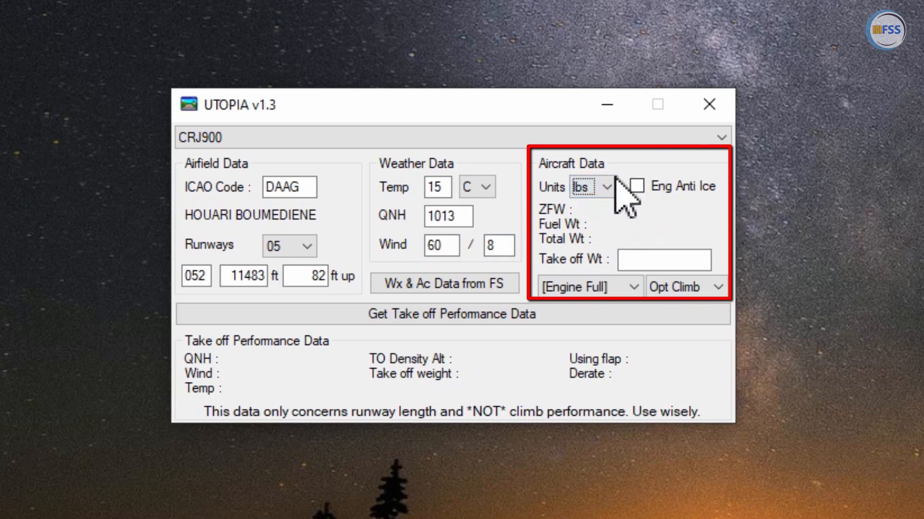
mouse_move(712, 219)
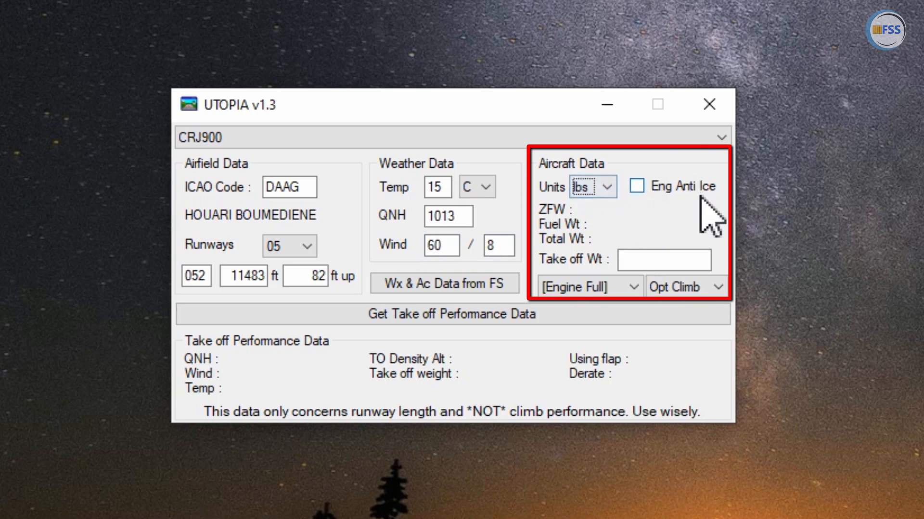
left_click(637, 186)
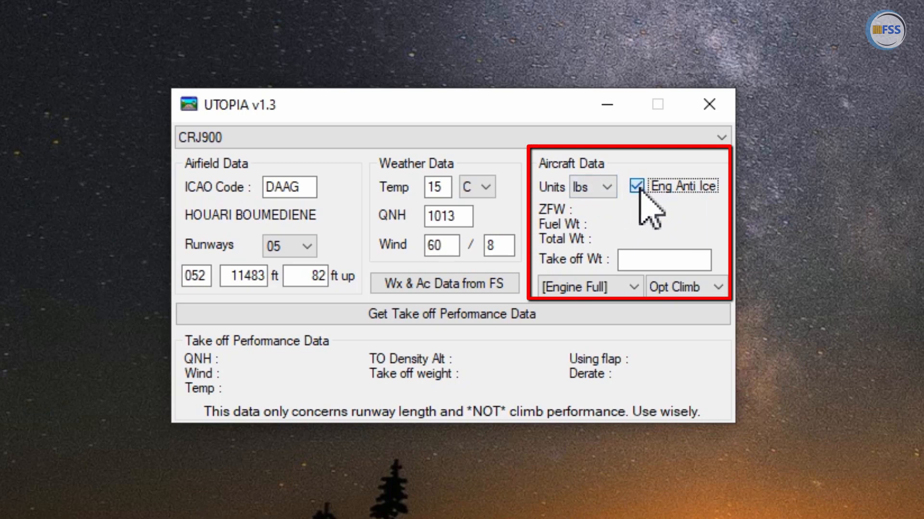
left_click(636, 186)
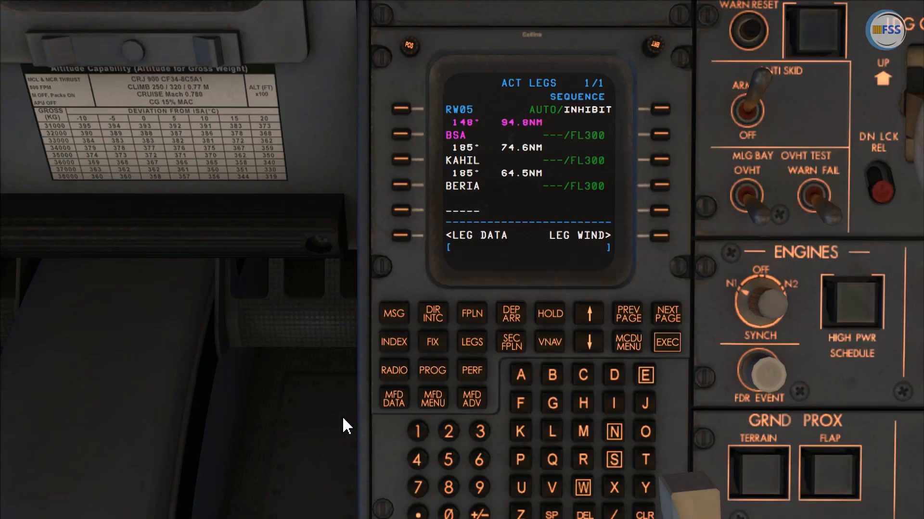
Step: Show the FMS PERF INIT page with the 71001 lb gross weight
left_click(471, 369)
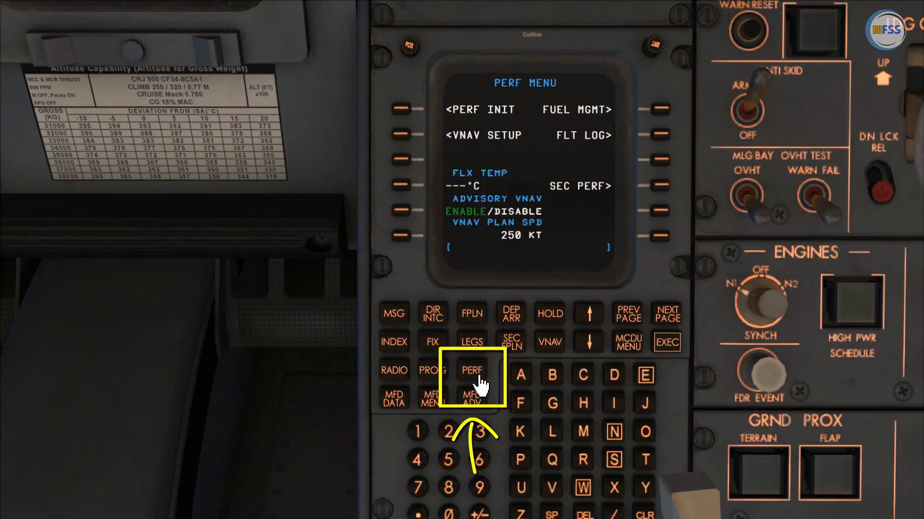
left_click(472, 369)
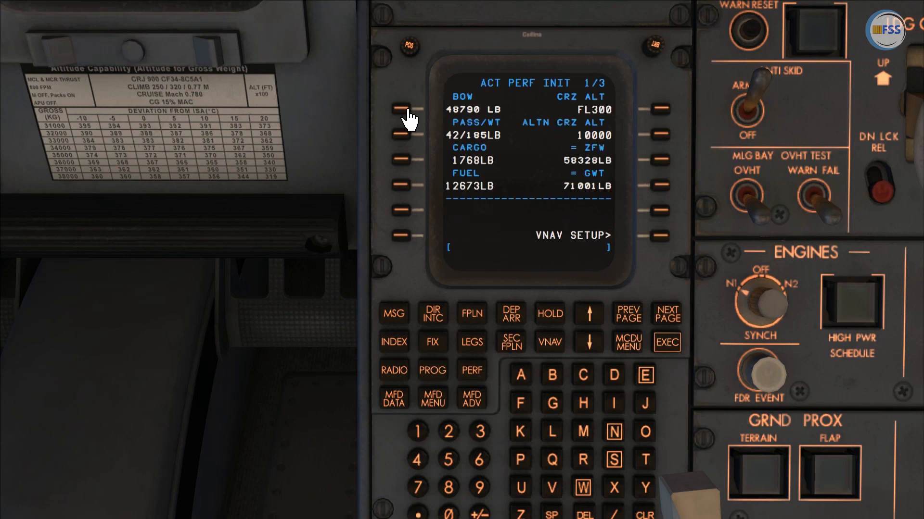
mouse_move(705, 230)
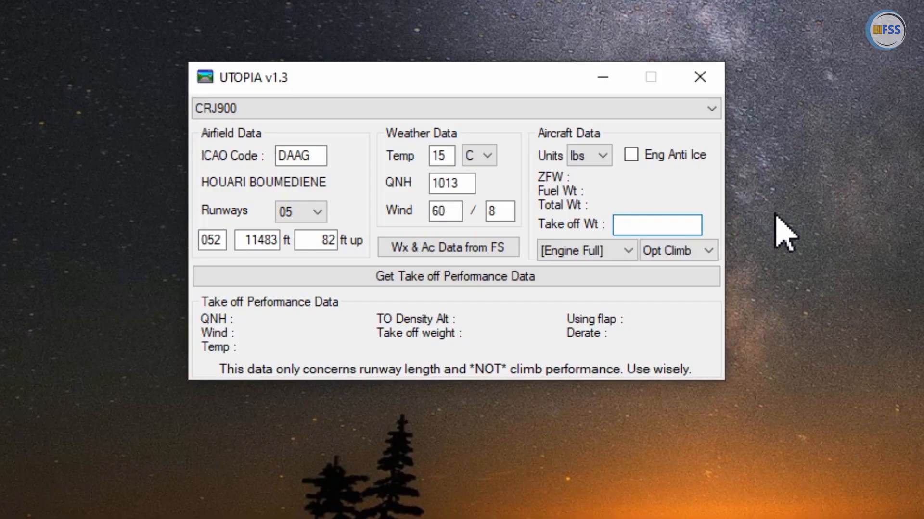
Step: Enter takeoff weight 71001 lb and run Get Take off Performance Data
type("71")
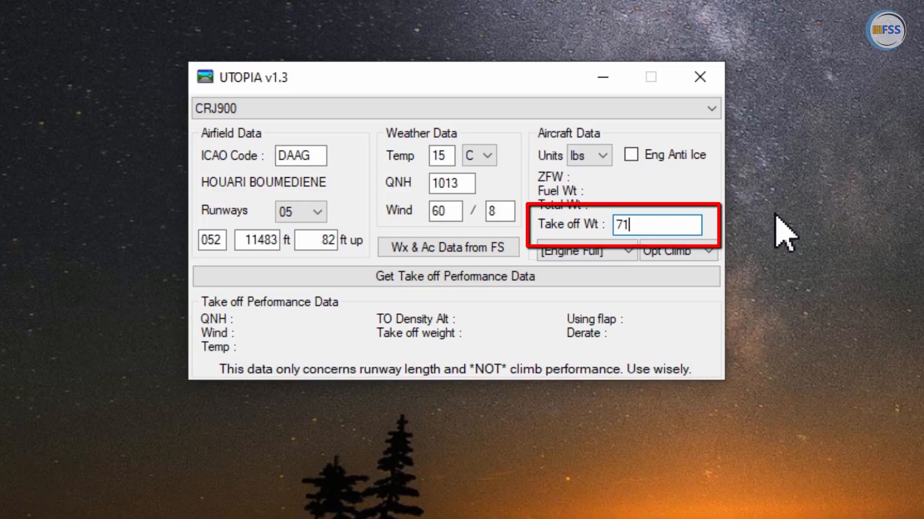
type("001")
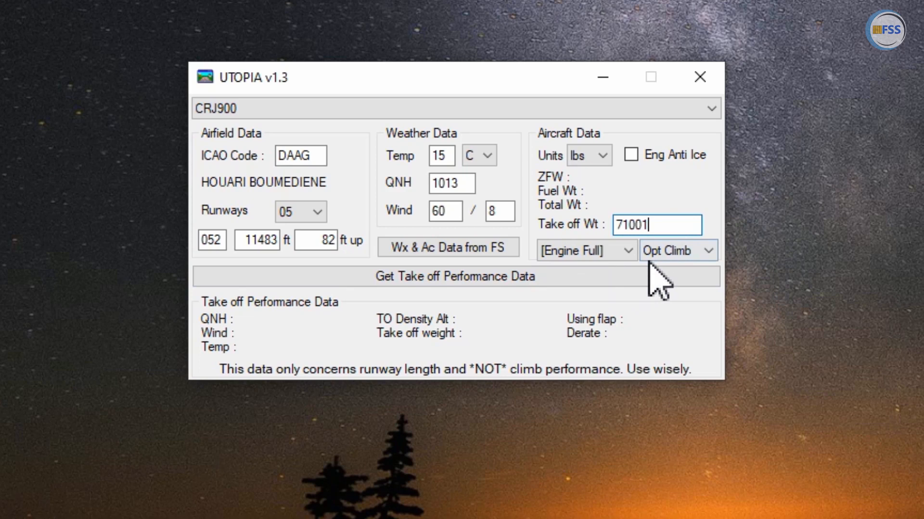
left_click(454, 277)
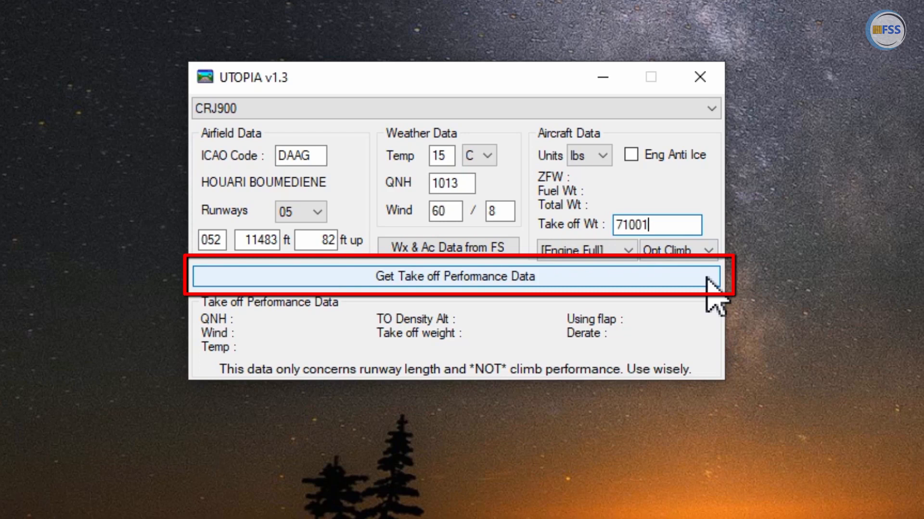
left_click(454, 276)
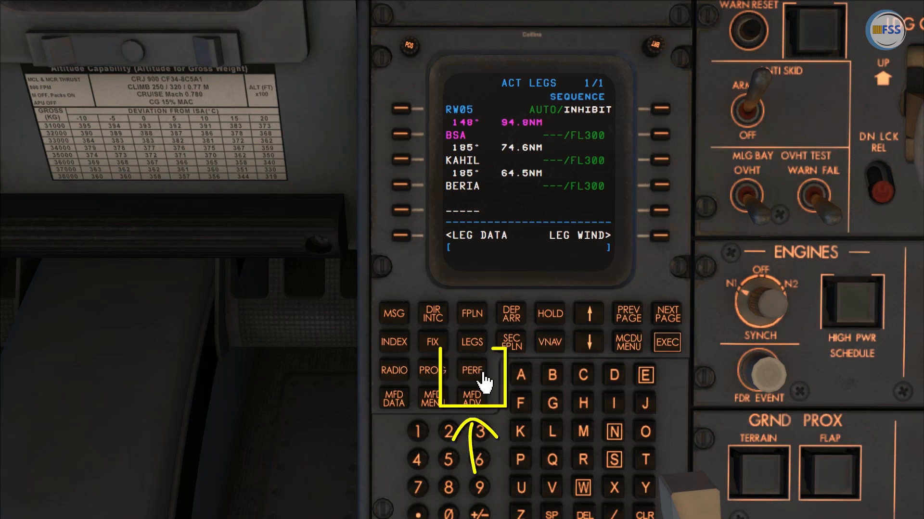
Step: Return to the FMS PERF menu and key the 49 °C flex temperature into the scratchpad
left_click(471, 369)
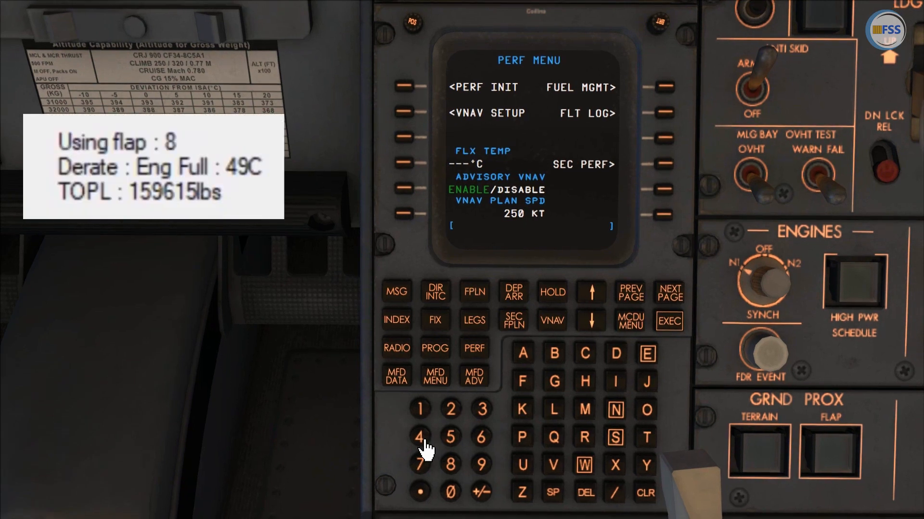
left_click(480, 465)
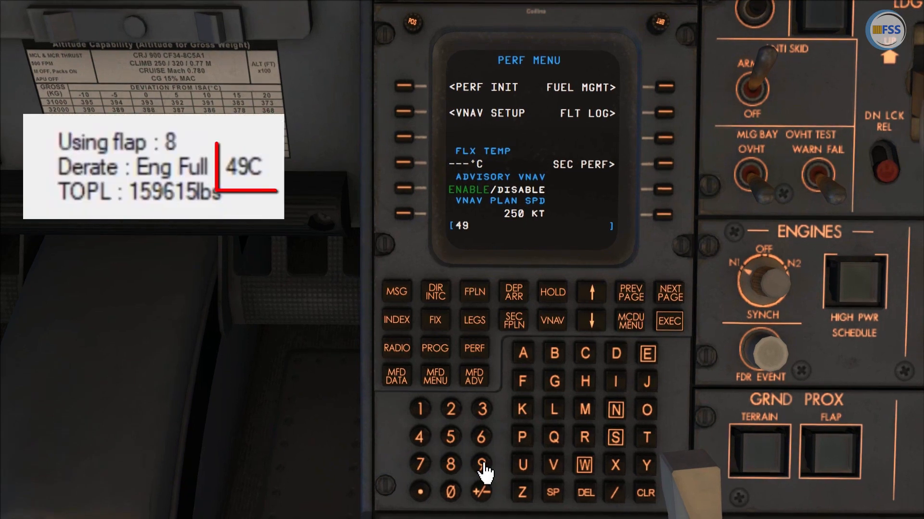